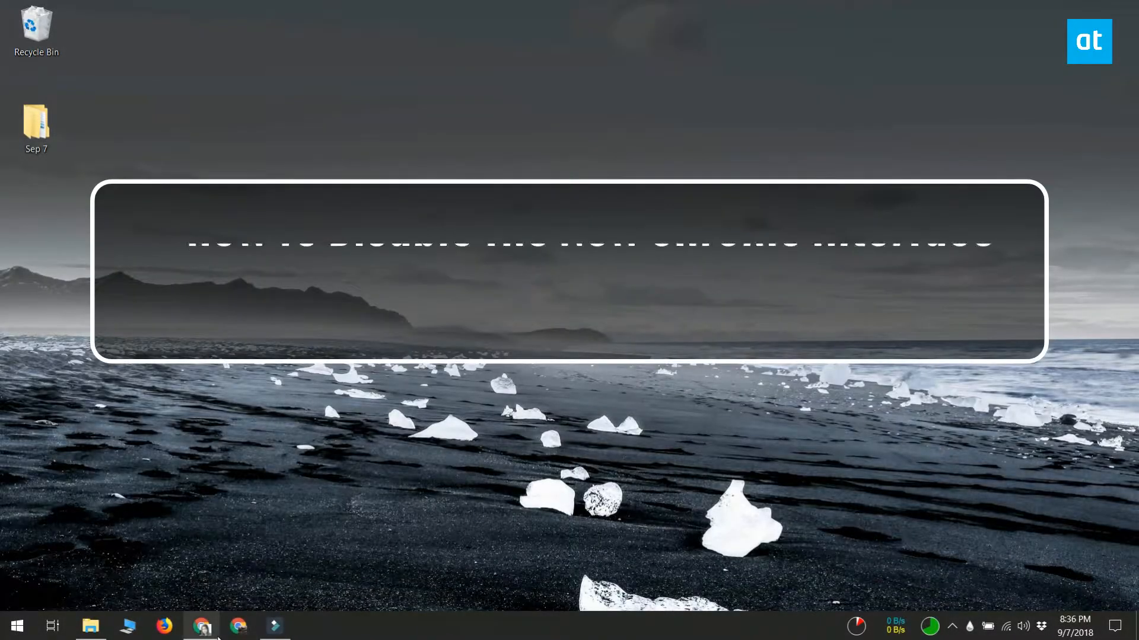
Launch Google Chrome from the taskbar and bring up its three-dot main menu
left_click(237, 625)
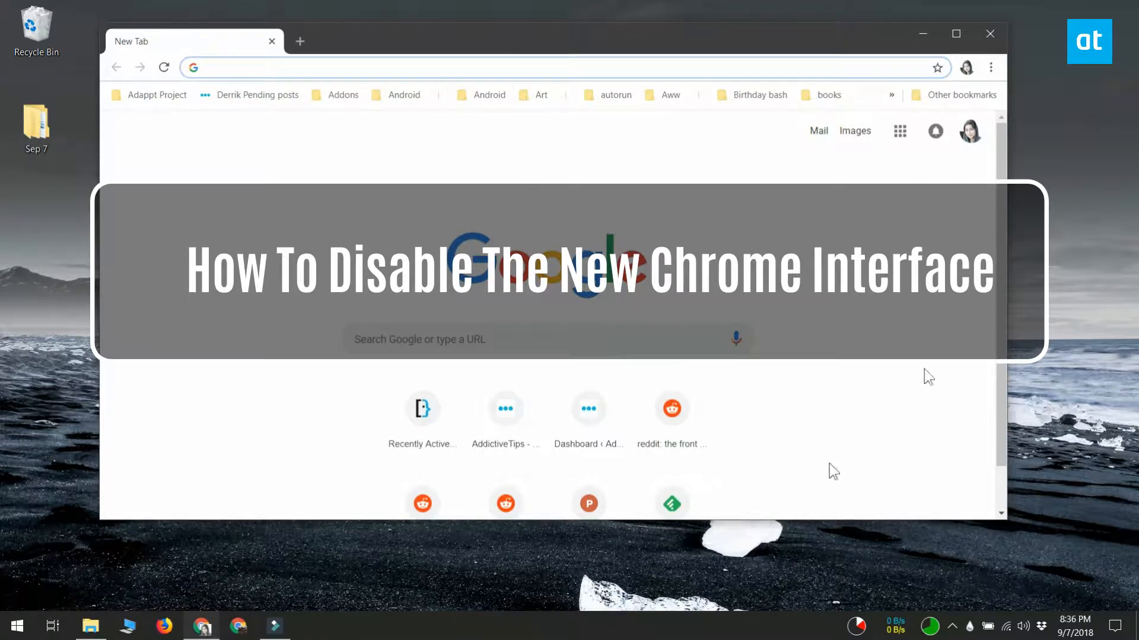
left_click(990, 66)
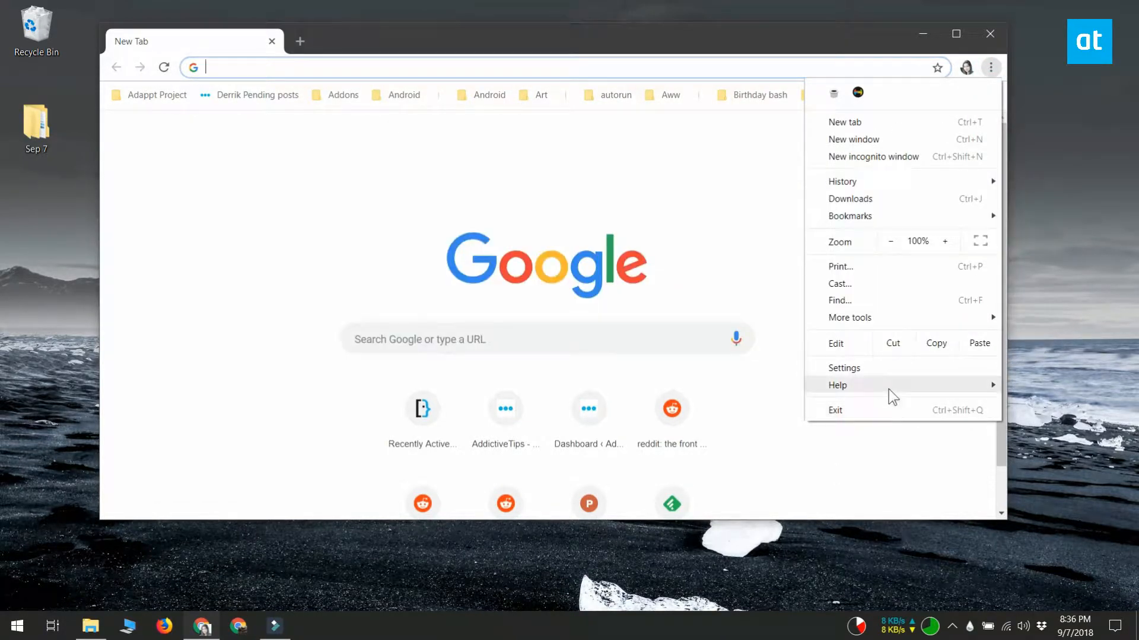
Check About Google Chrome (version 69), then start a fresh new tab
left_click(837, 385)
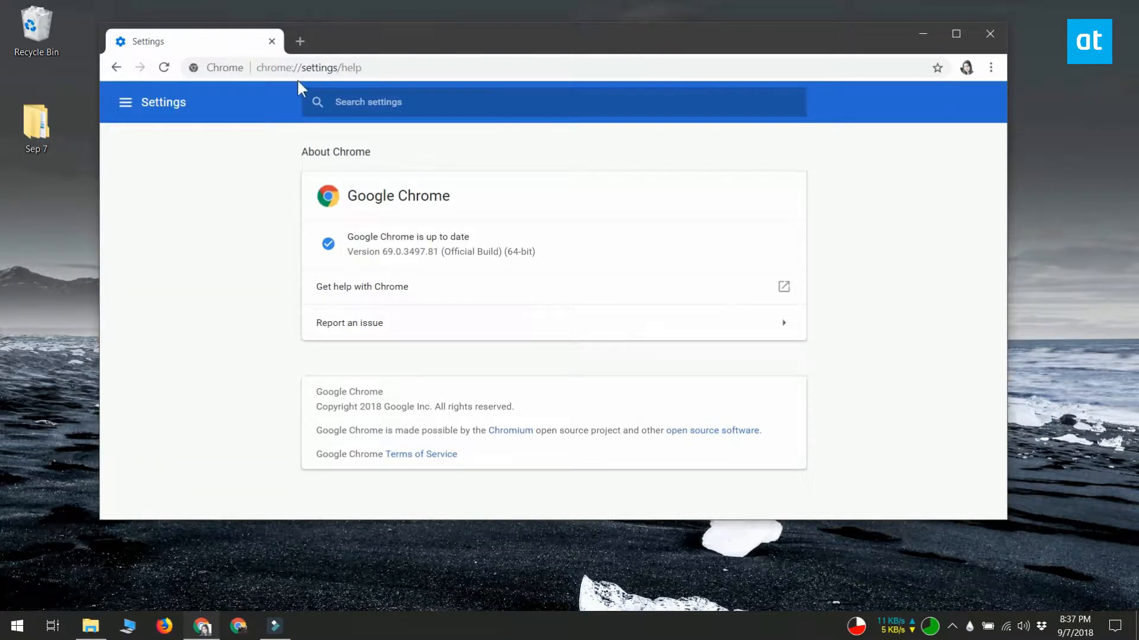
left_click(299, 40)
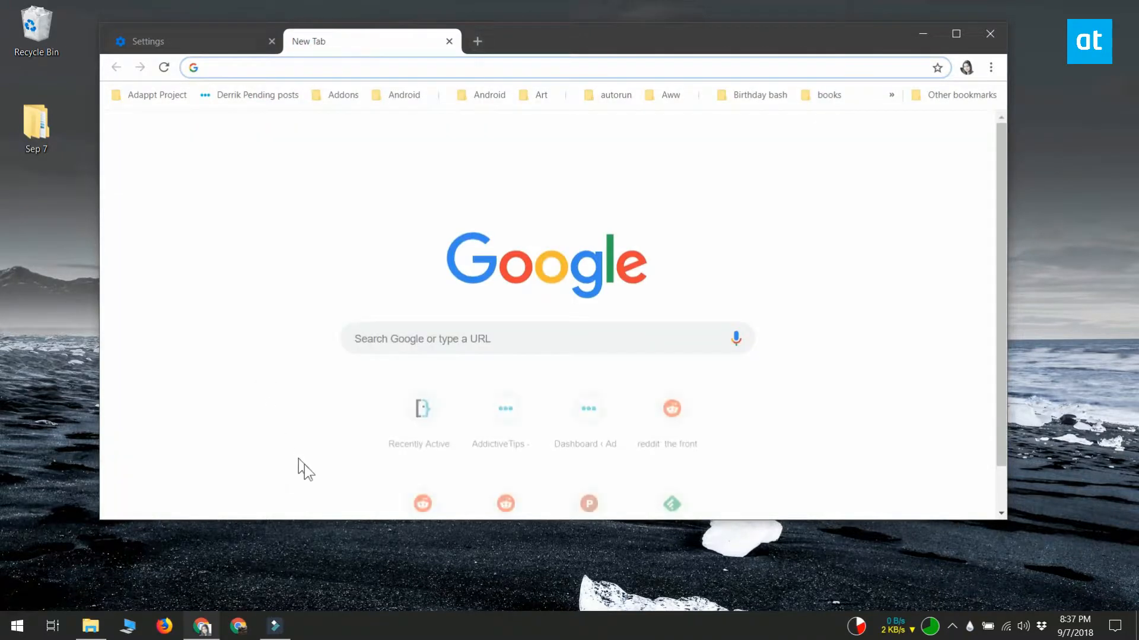
Load chrome://flags in another new tab to reach the Experiments page
left_click(476, 42)
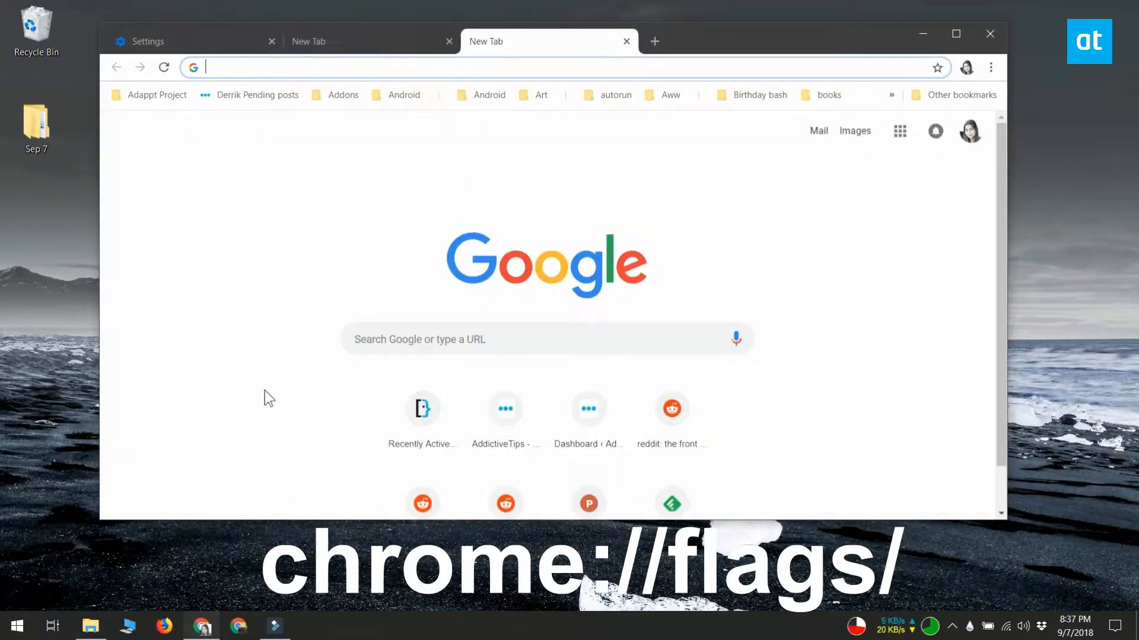
type("chrome")
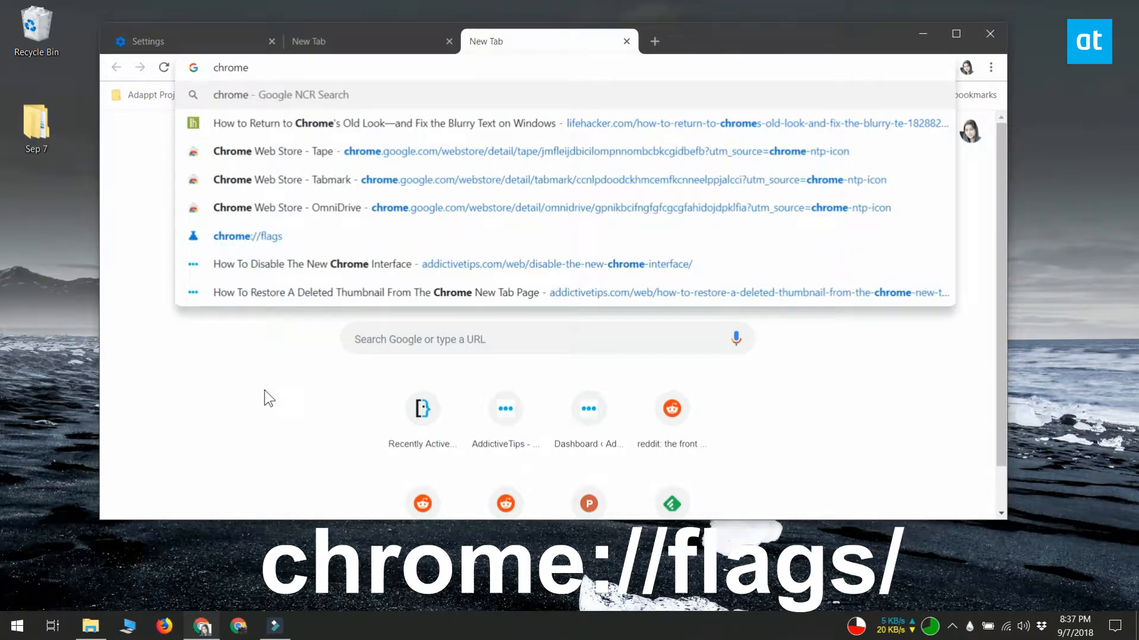
type("://flags")
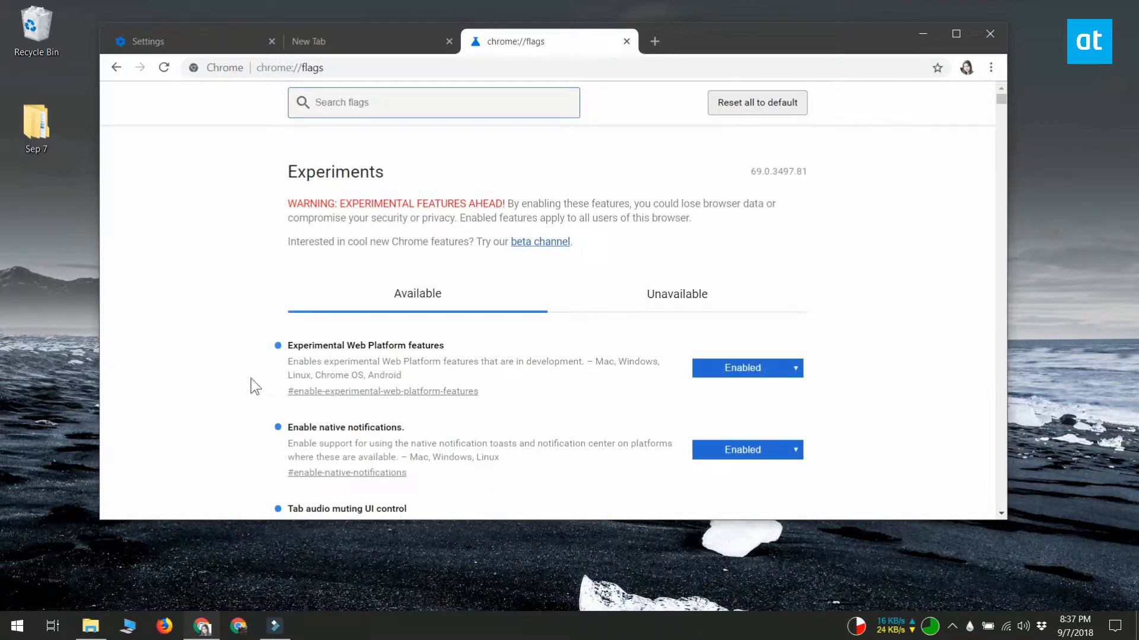
Find 'UI Layout for the browser's top chrome' and set it to Normal
type("UI Layout for the browser's top chrome")
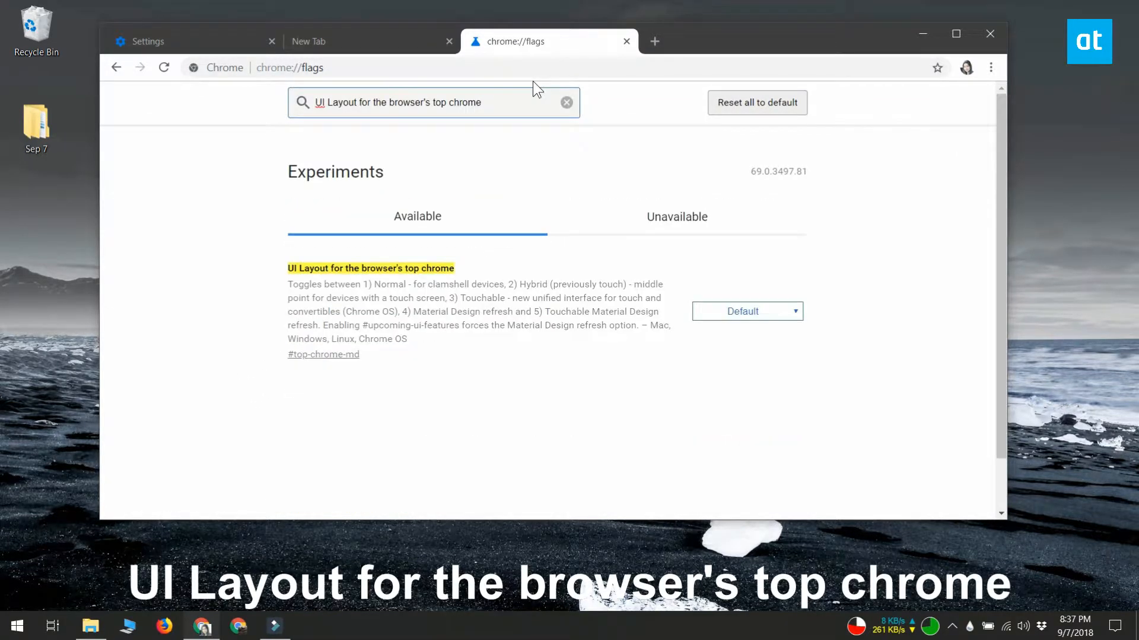
mouse_move(829, 386)
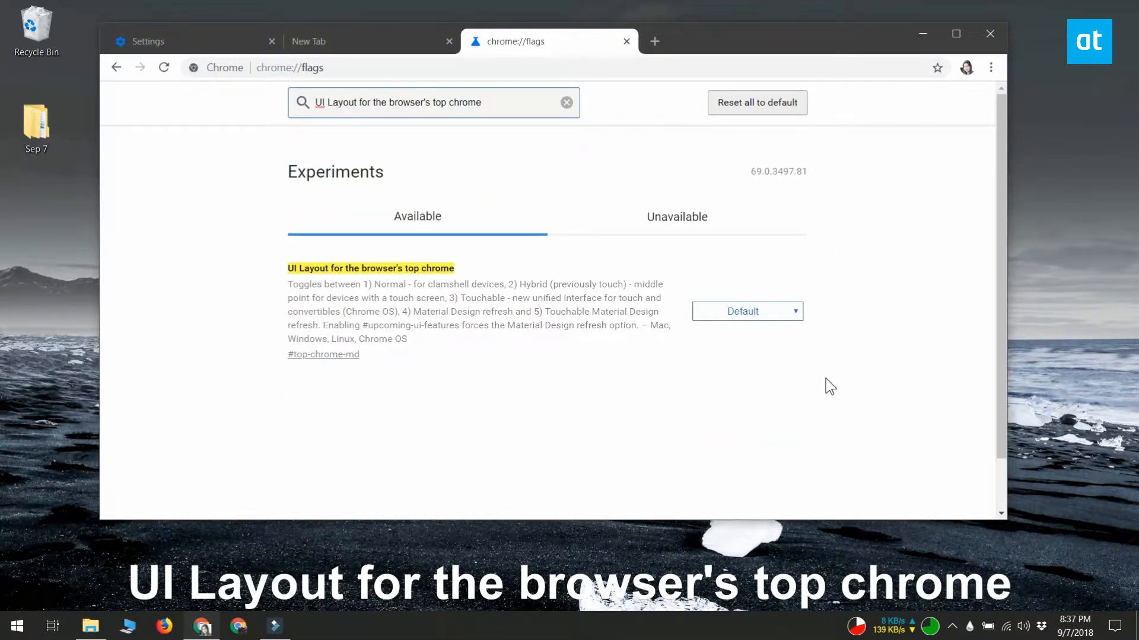
mouse_move(766, 359)
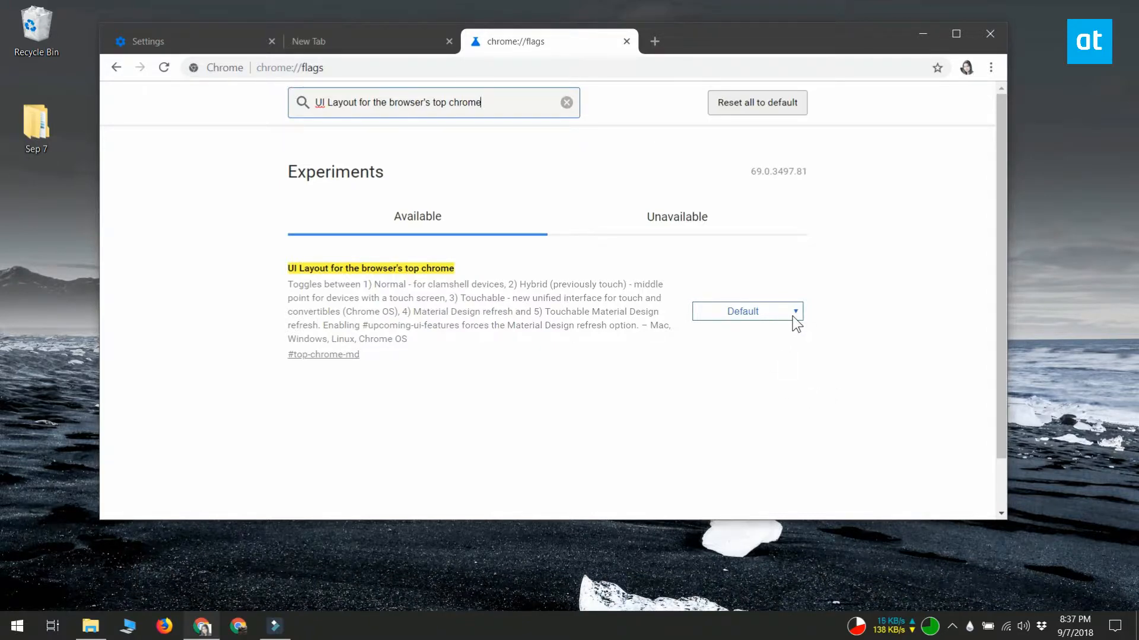
left_click(743, 311)
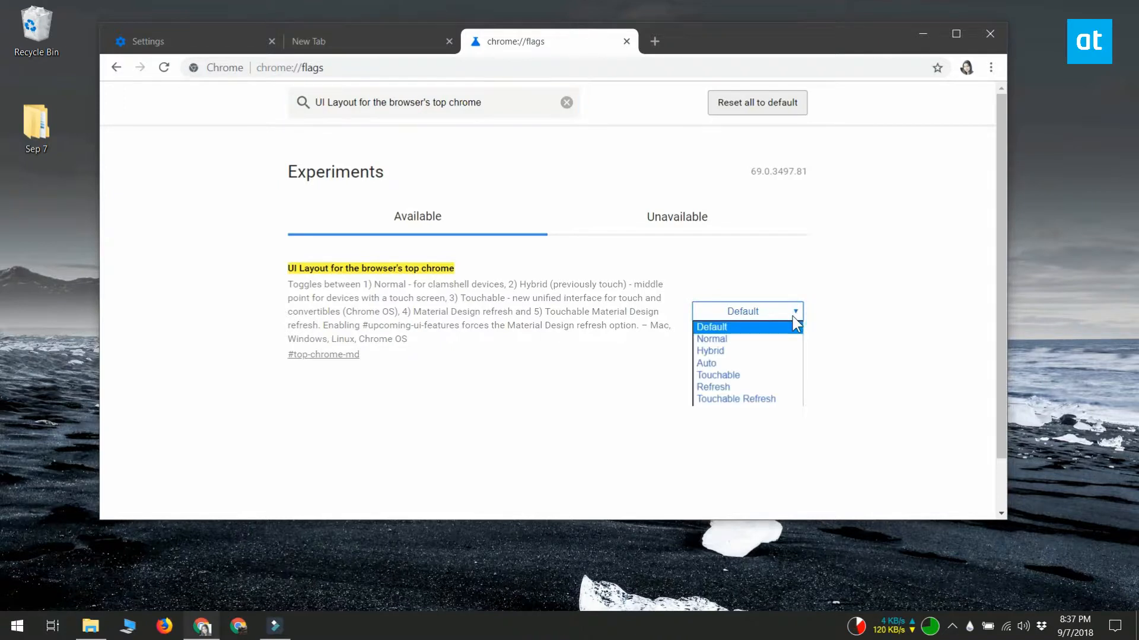
left_click(711, 338)
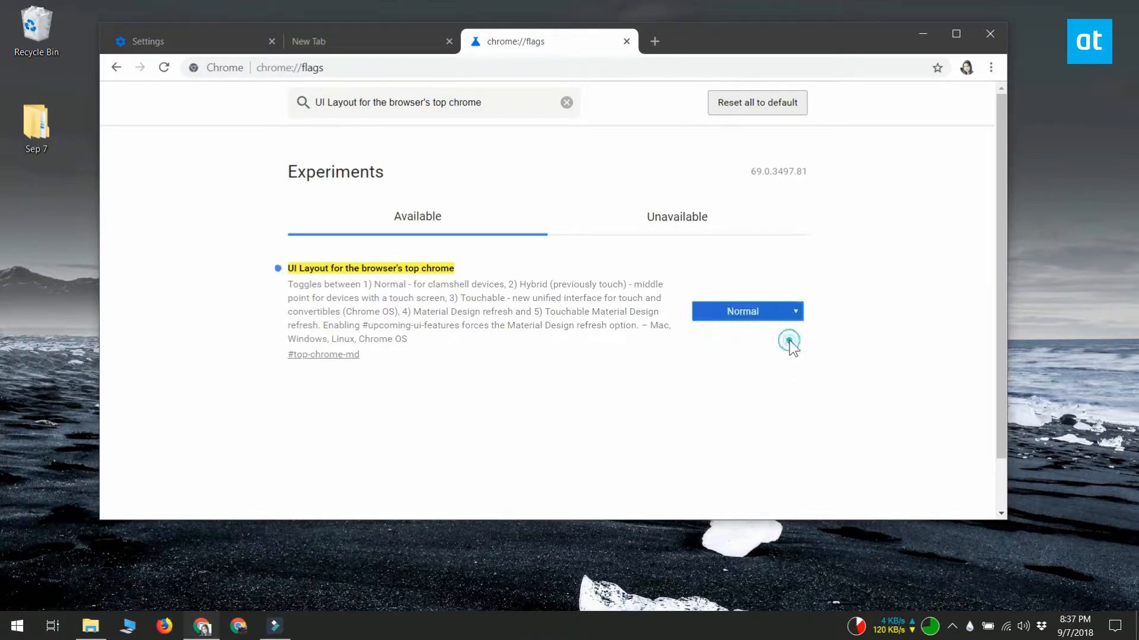
left_click(746, 311)
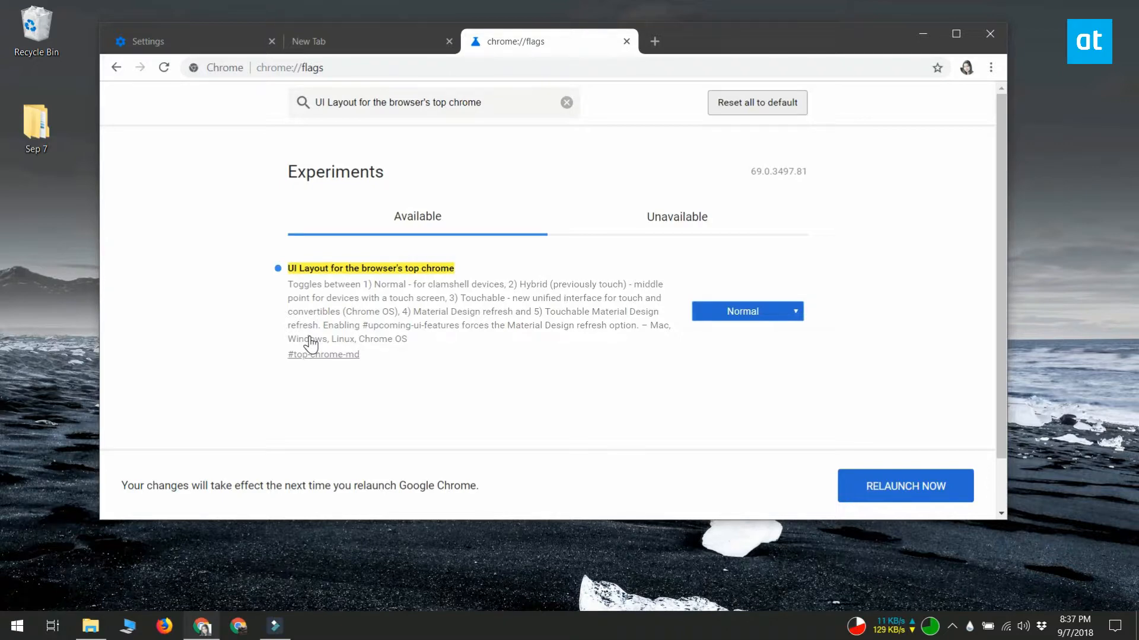
Find 'New Tab Page Material Design Icons' and set it to Disabled
type("New Tab Page Material Design Icons")
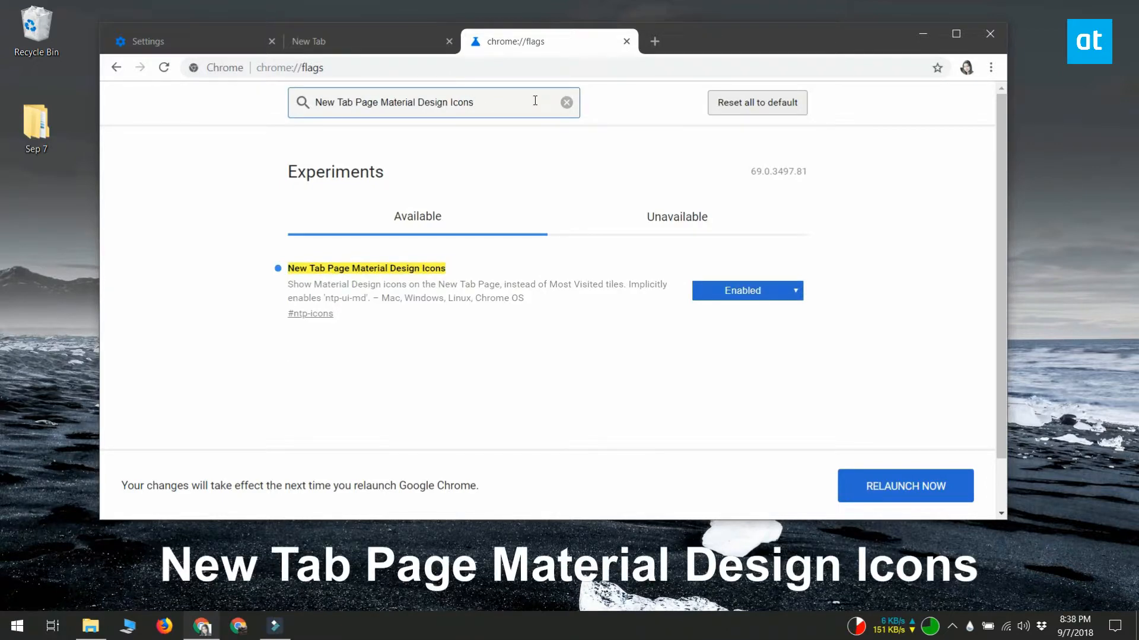
mouse_move(817, 360)
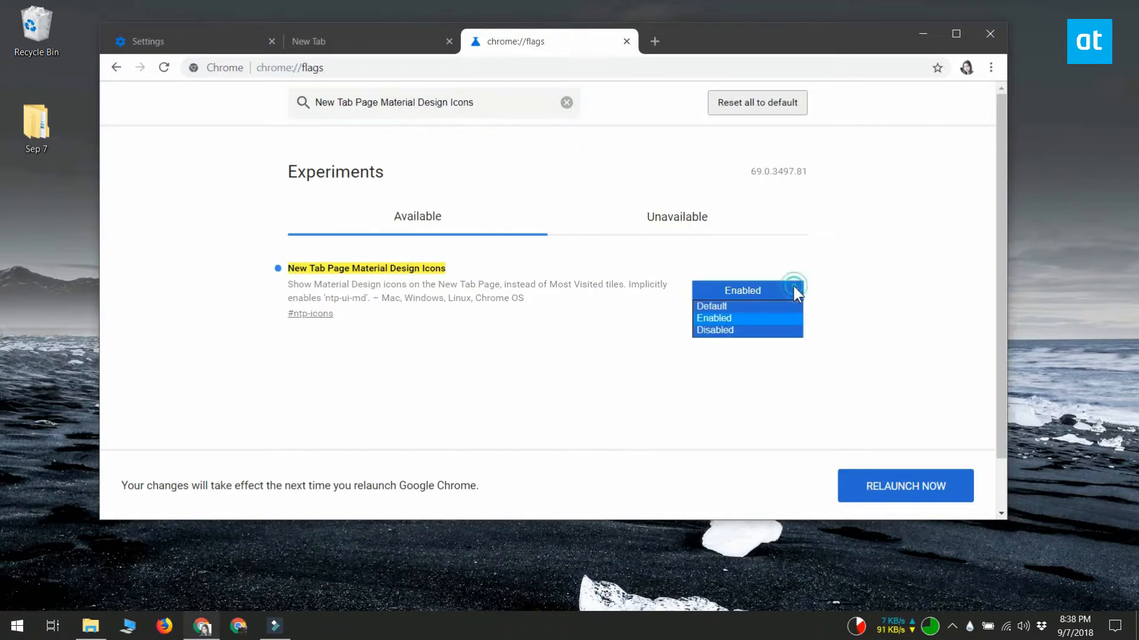
left_click(714, 329)
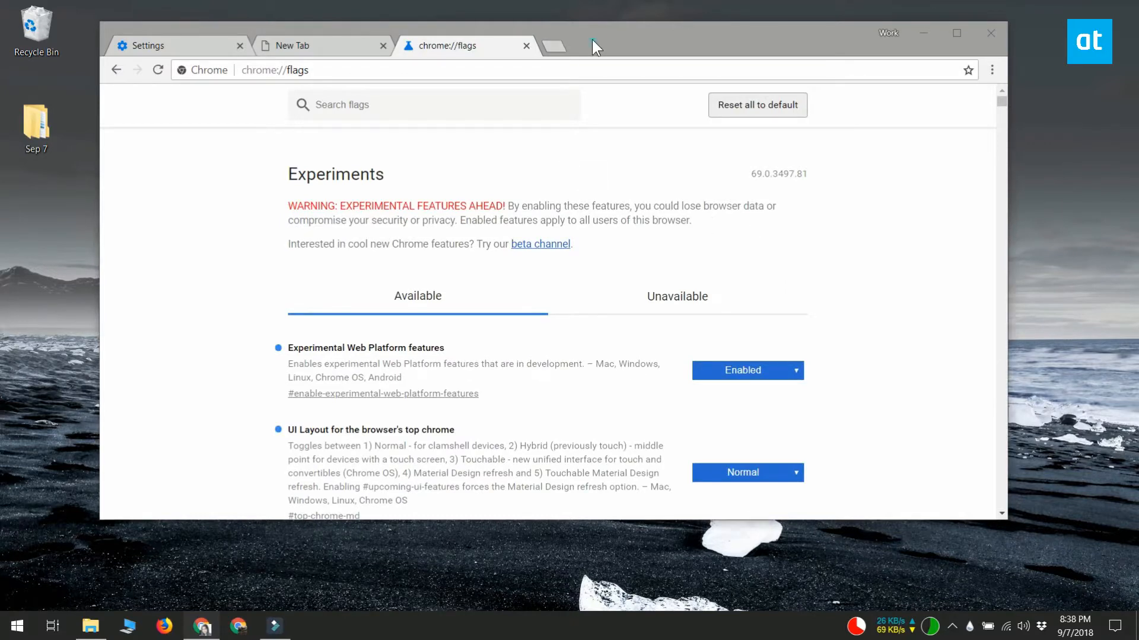
Start a new tab in the relaunched browser showing the older look
left_click(554, 45)
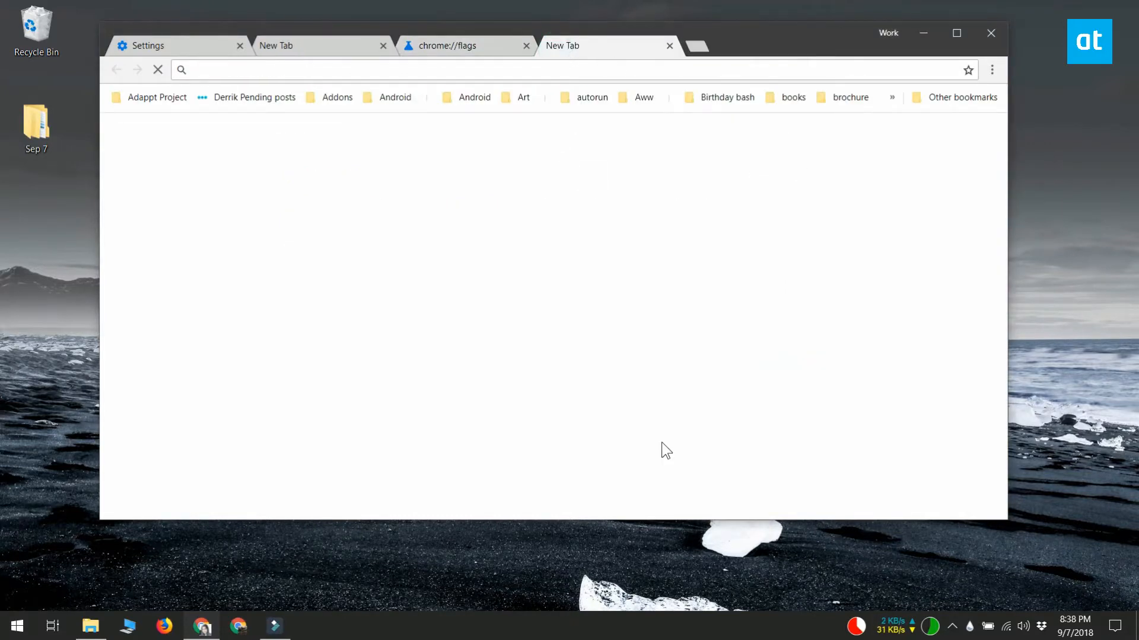